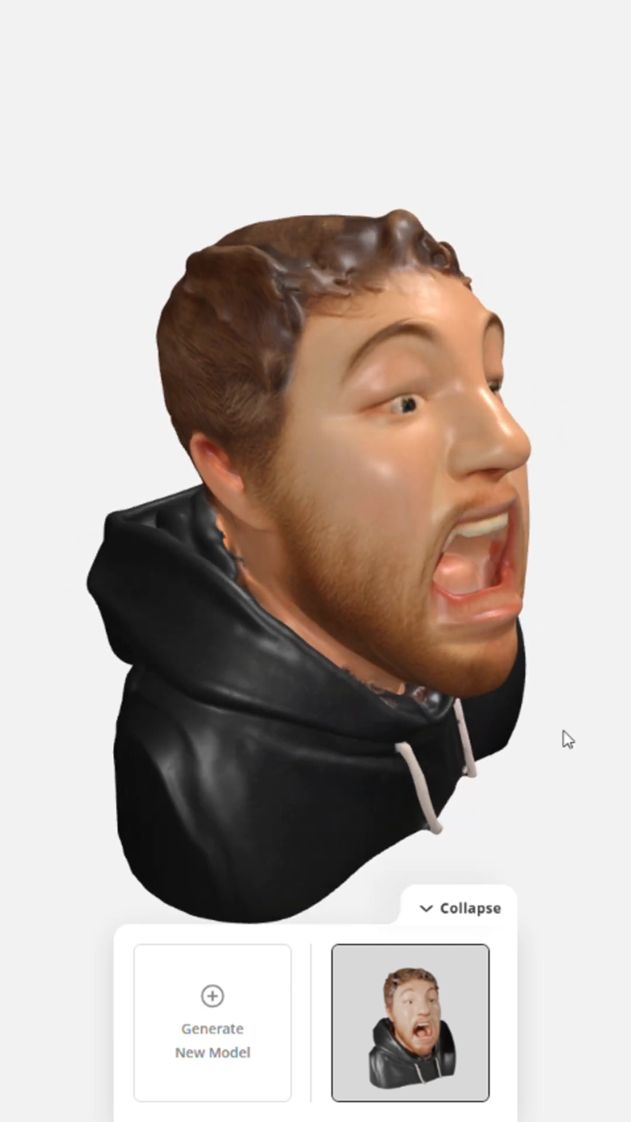
Orbit the hoodie-wearing bust to inspect it, then export it, confirming the 2-credit charge
left_click_drag(566, 739, 179, 709)
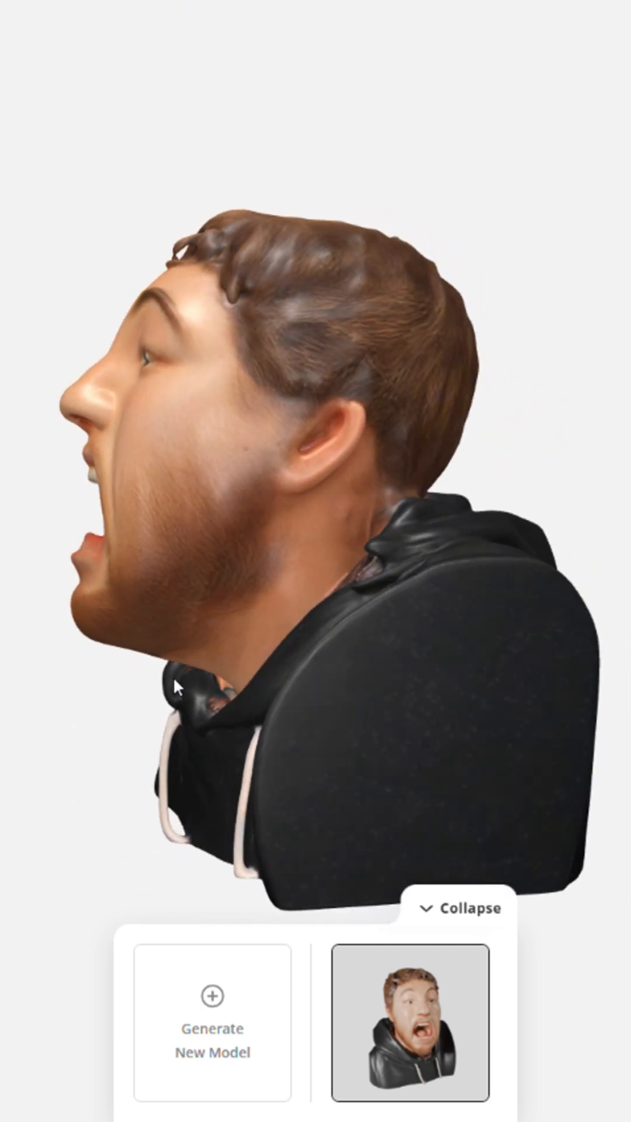
left_click_drag(179, 689, 494, 737)
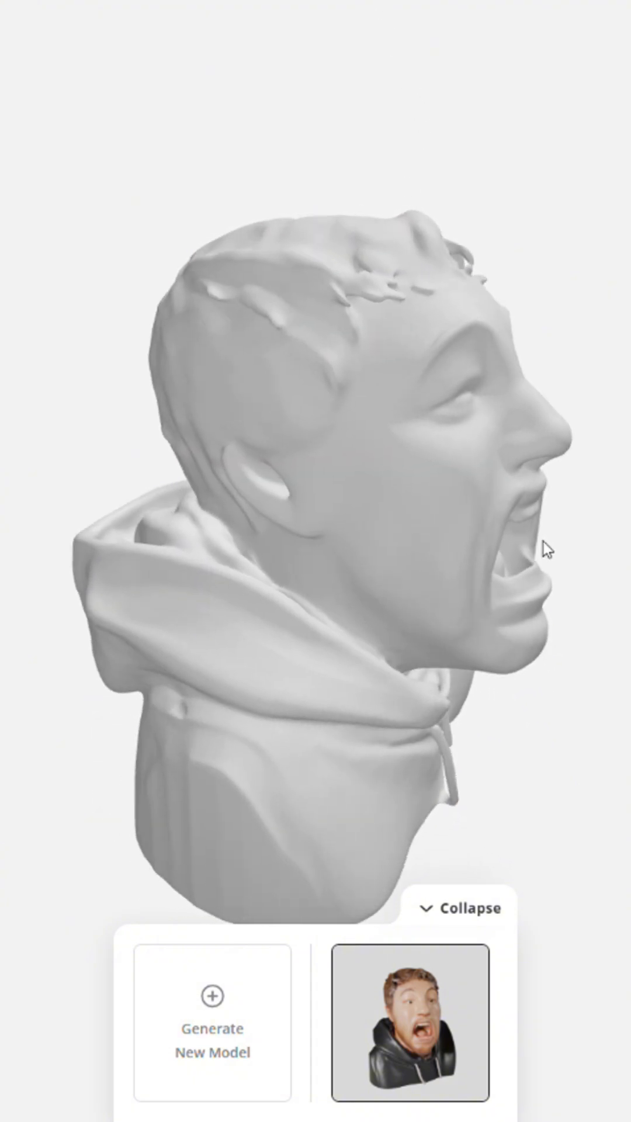
left_click(211, 1023)
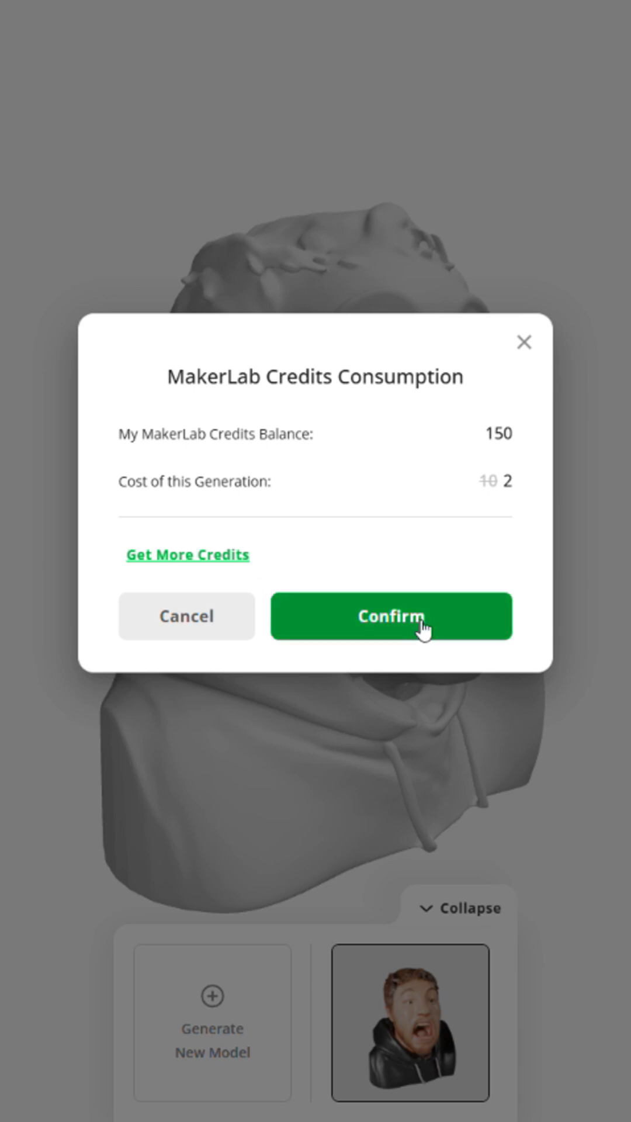
left_click(391, 616)
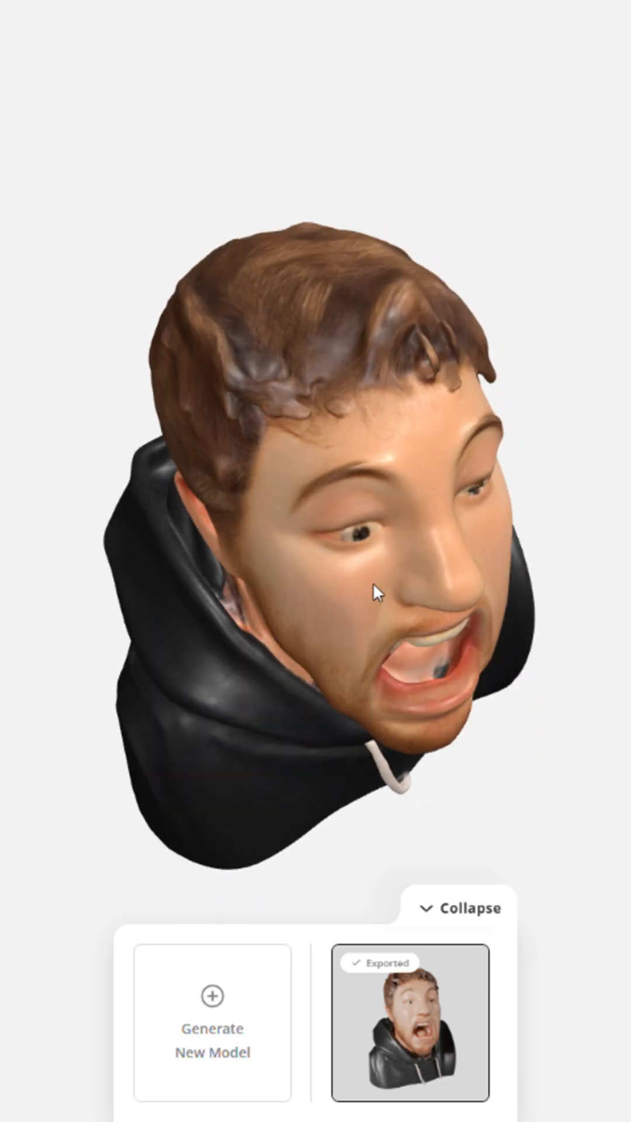